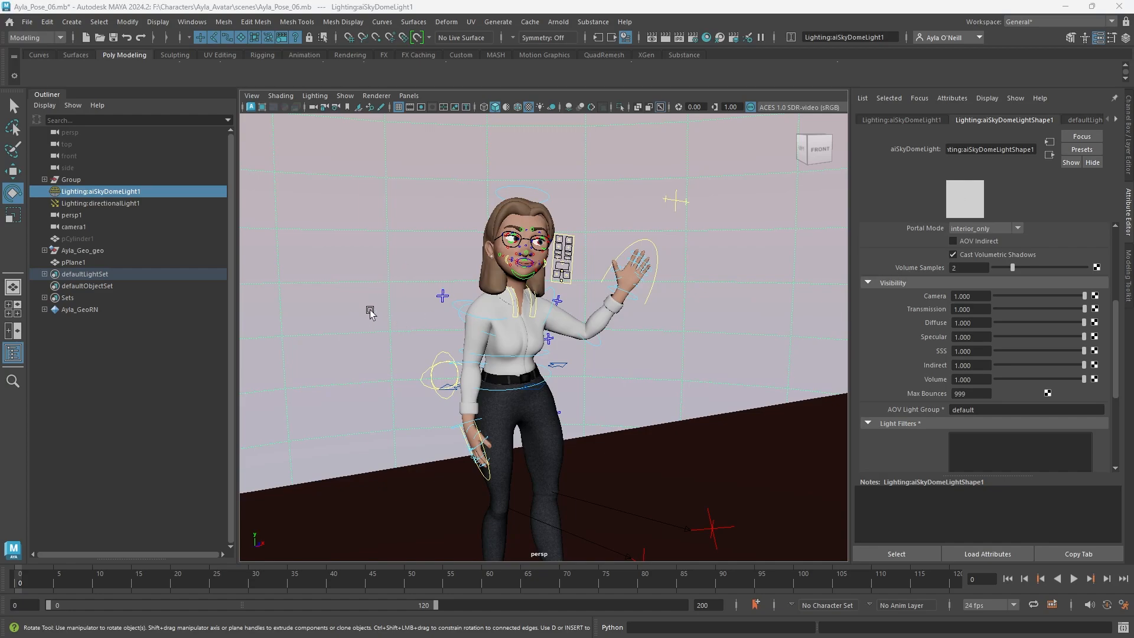
mouse_move(363, 288)
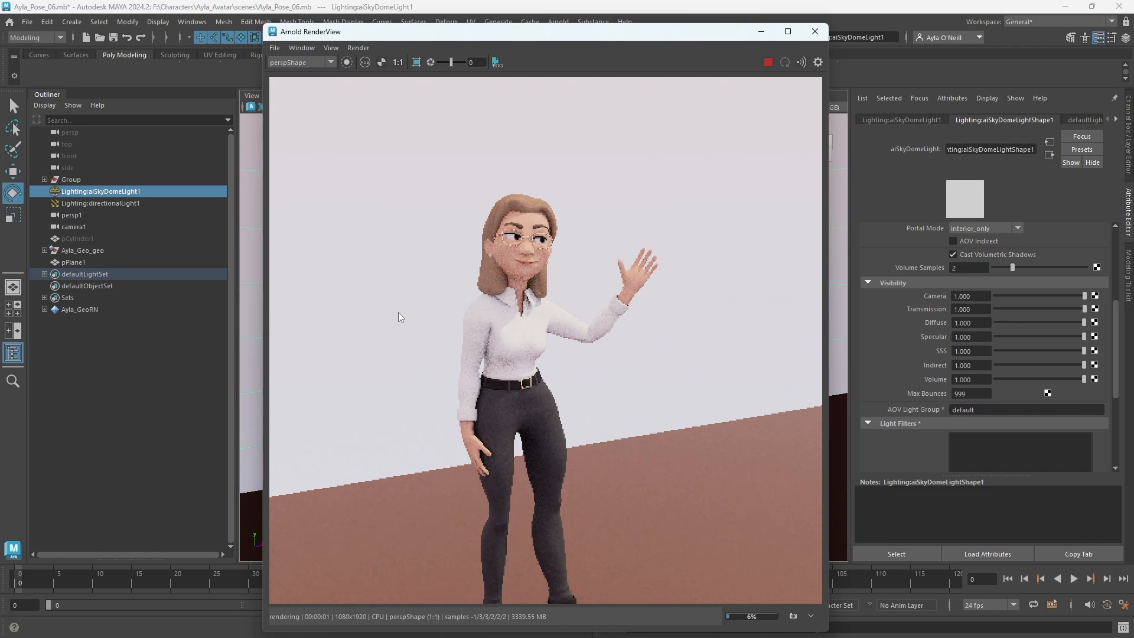
mouse_move(730, 196)
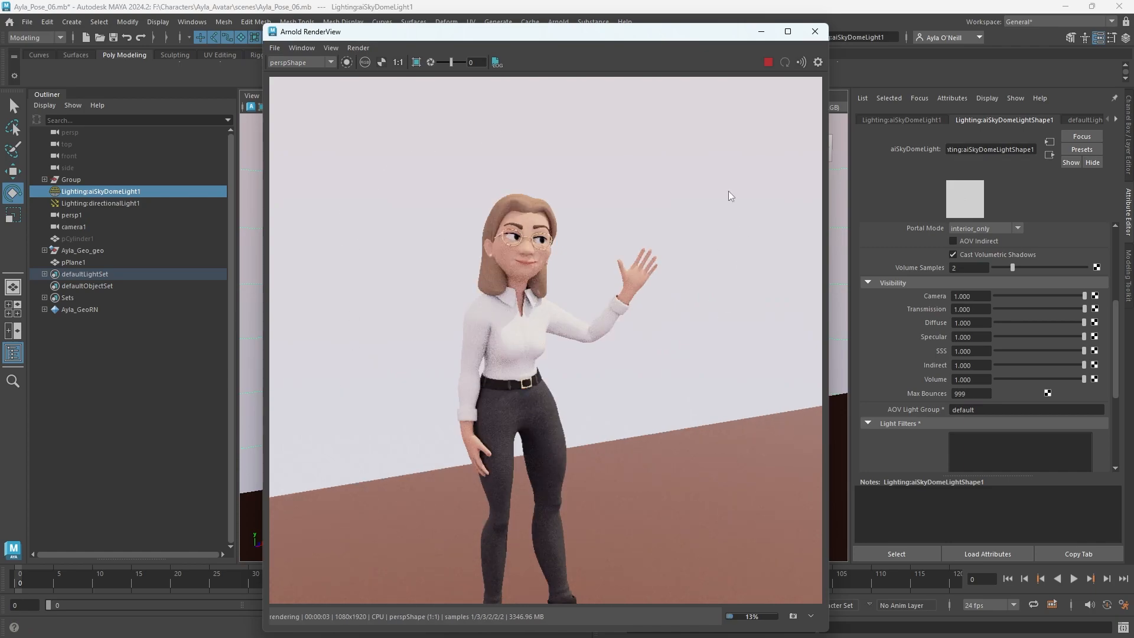
mouse_move(415, 406)
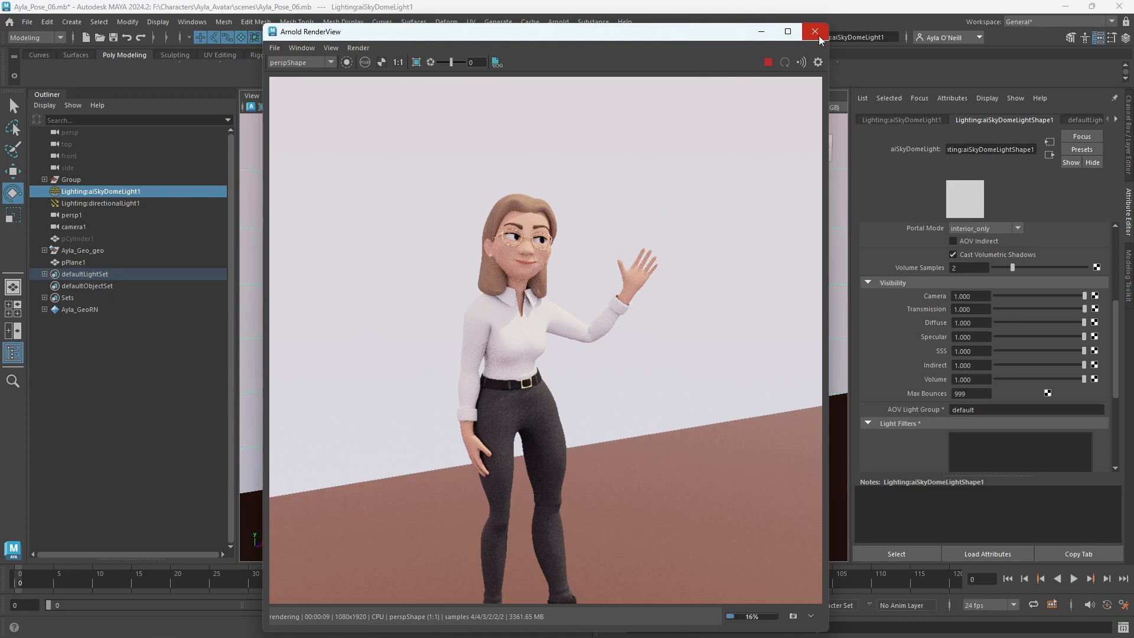
Close the Arnold RenderView preview to return to the sky dome light's attributes
click(816, 32)
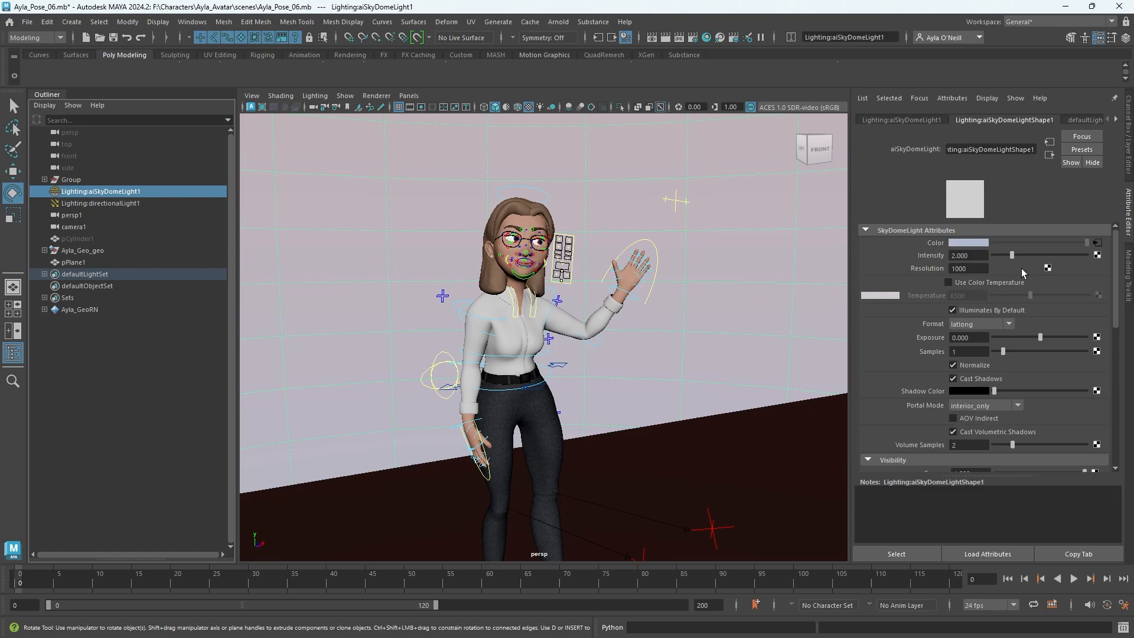
mouse_move(1073, 241)
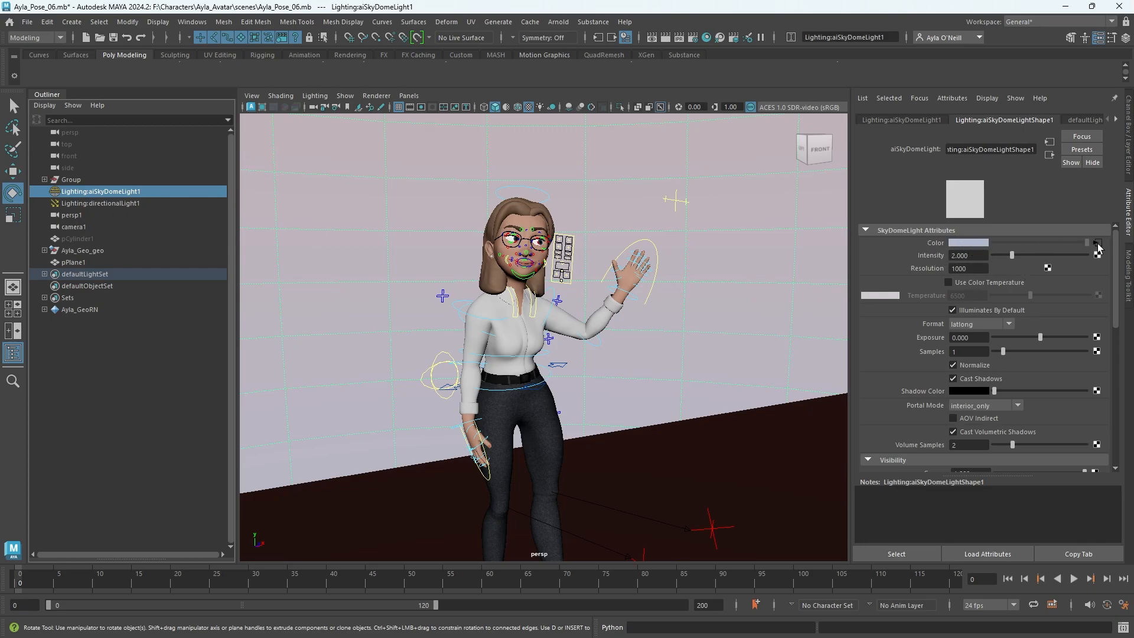
click(1098, 242)
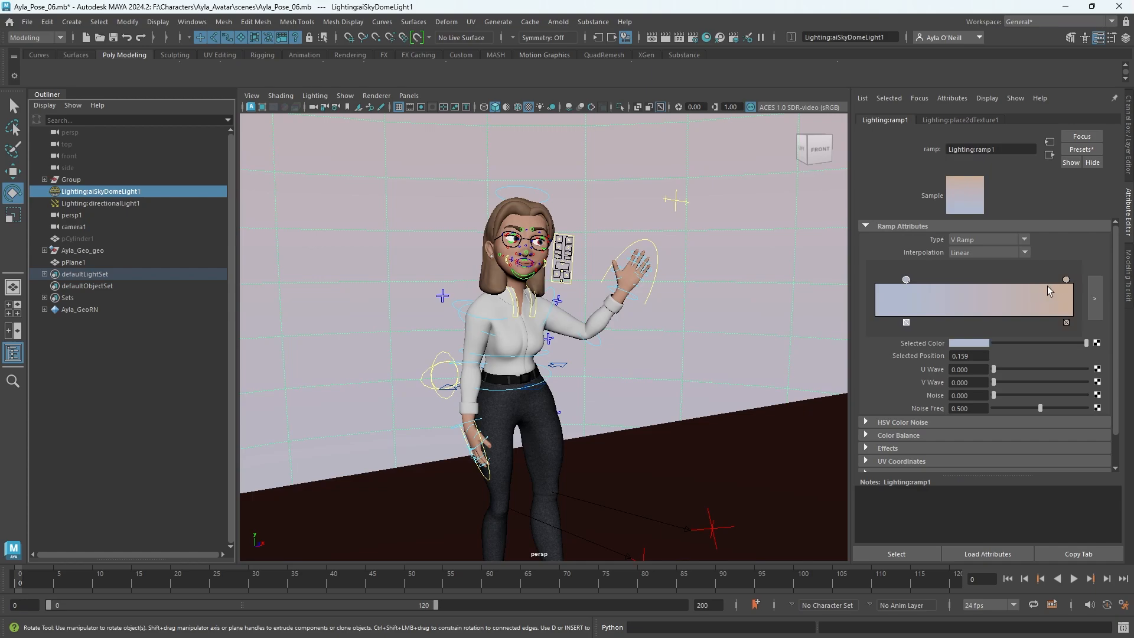
mouse_move(1018, 298)
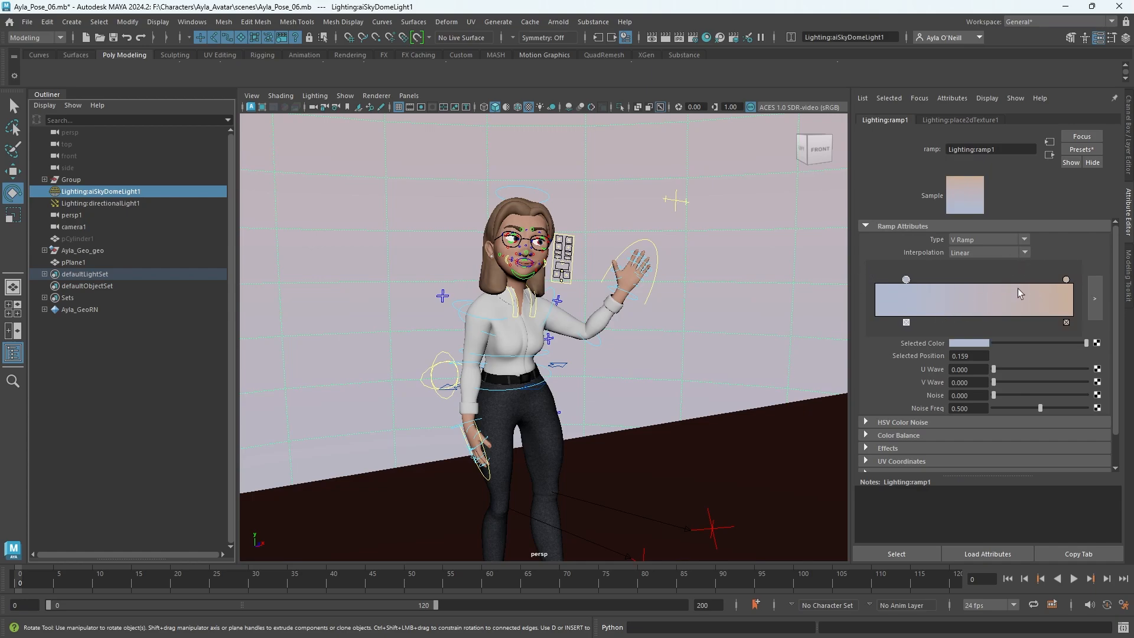
mouse_move(766, 251)
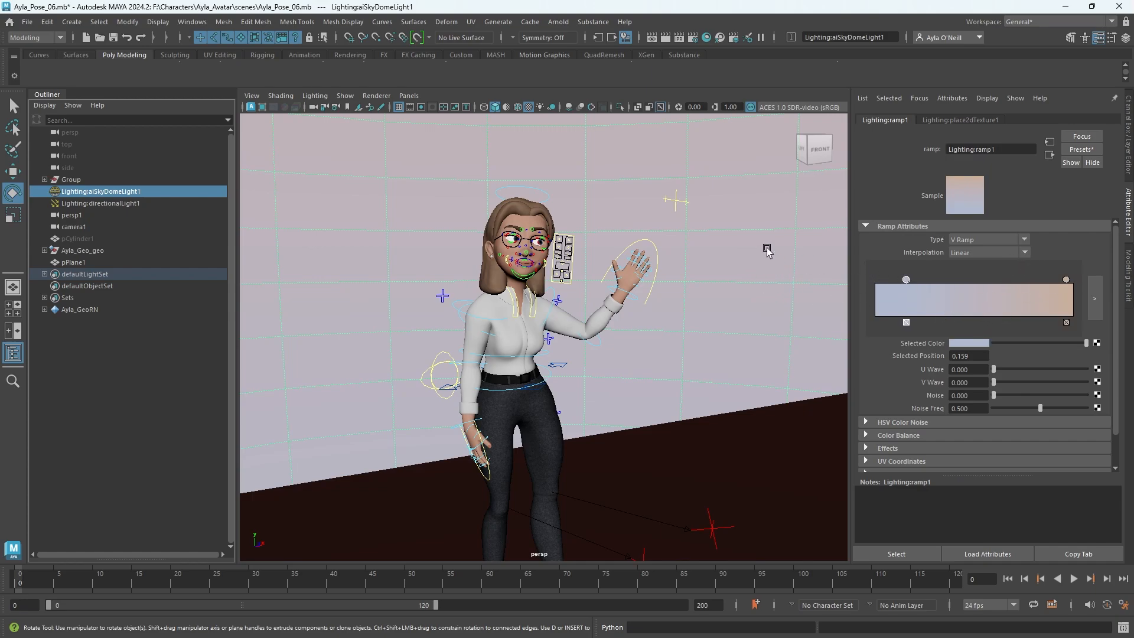
click(1004, 120)
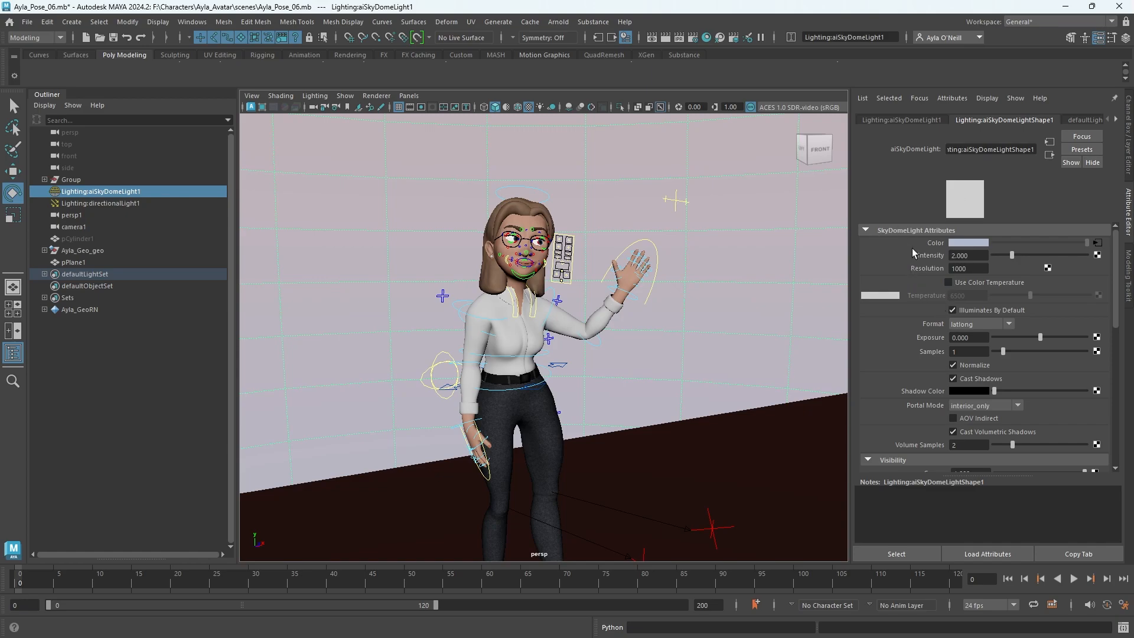
Set aiSkyDomeLightShape1's Camera visibility to 0 in its Visibility section
click(867, 319)
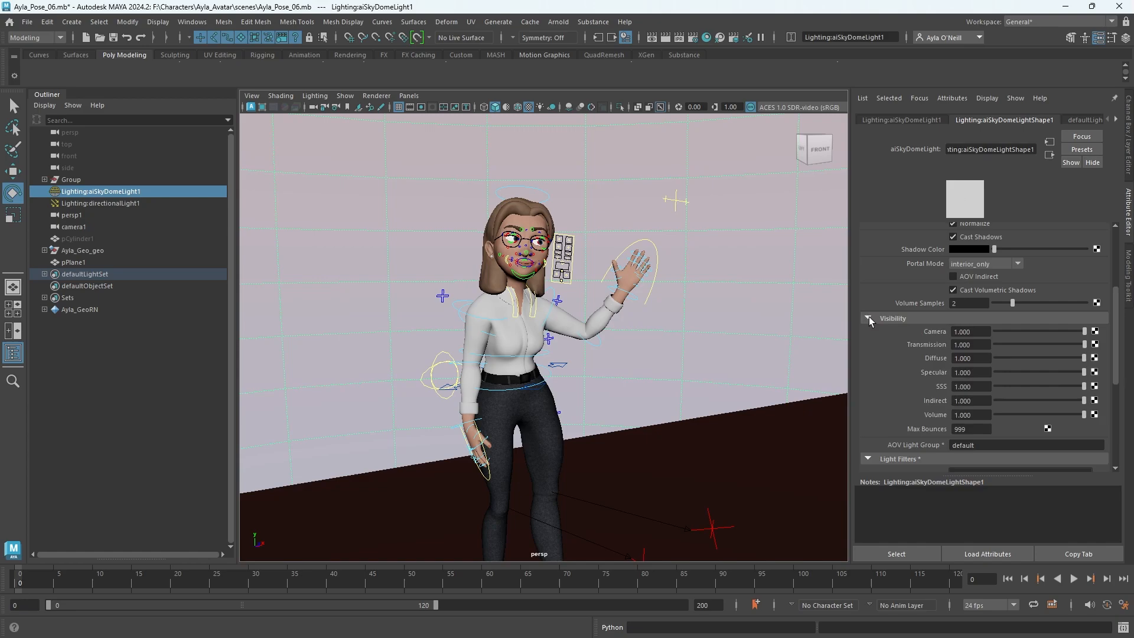
mouse_move(933, 335)
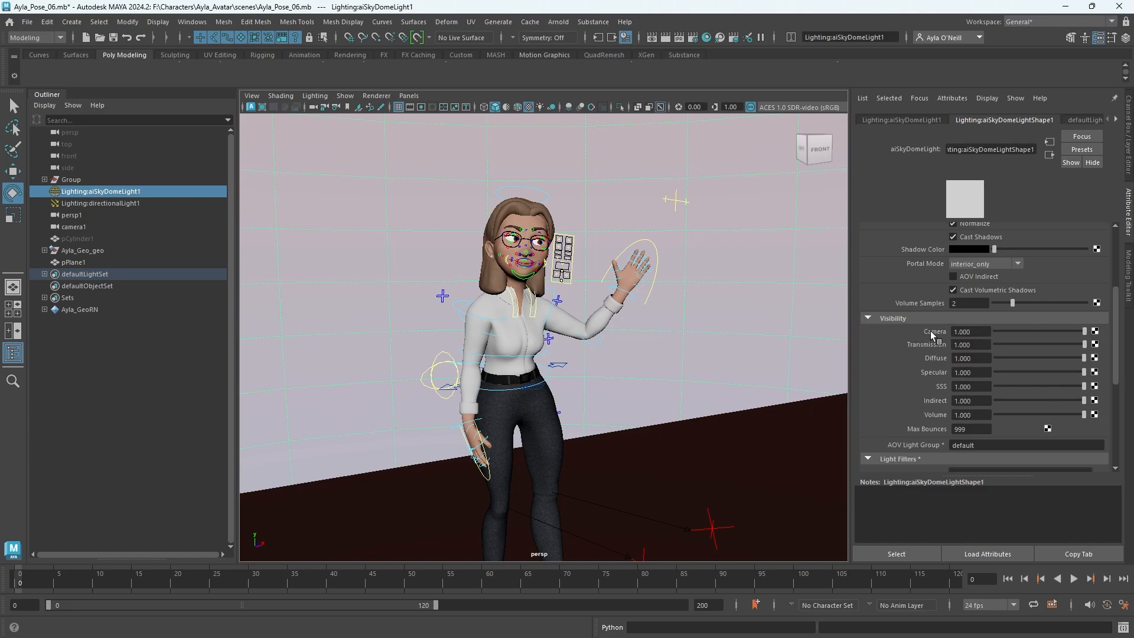
mouse_move(938, 341)
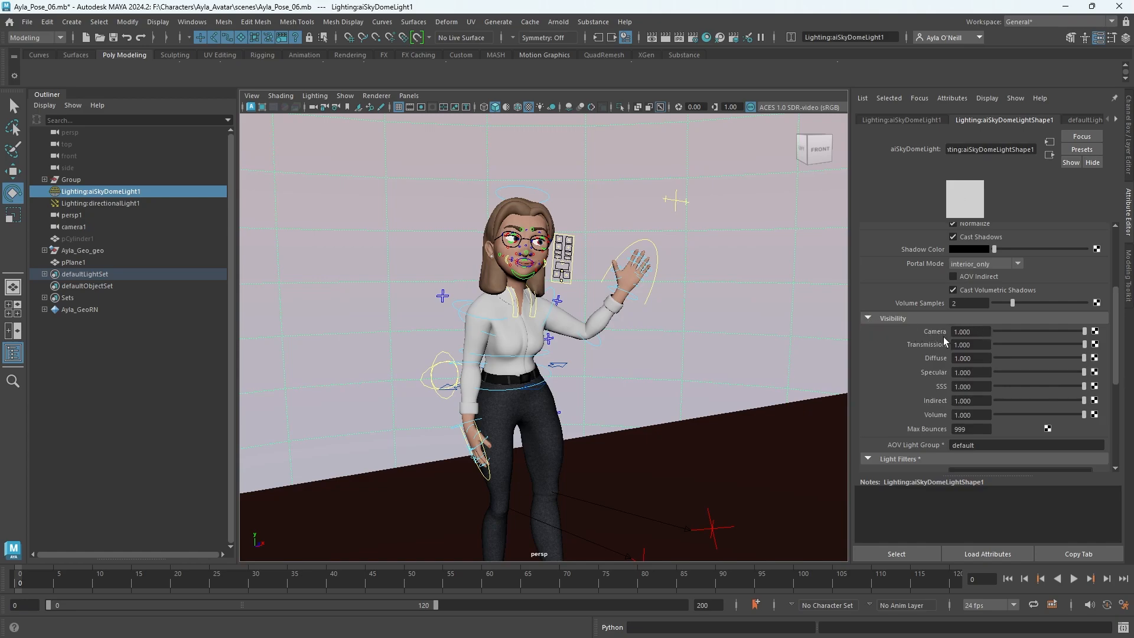
mouse_move(1085, 333)
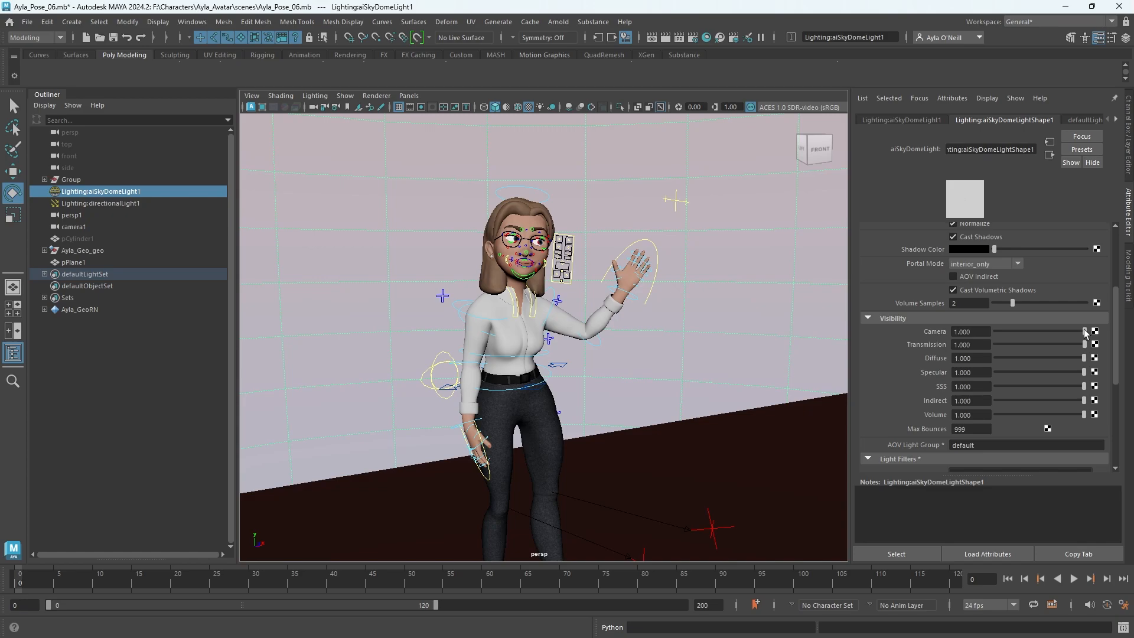
drag(1085, 331, 999, 331)
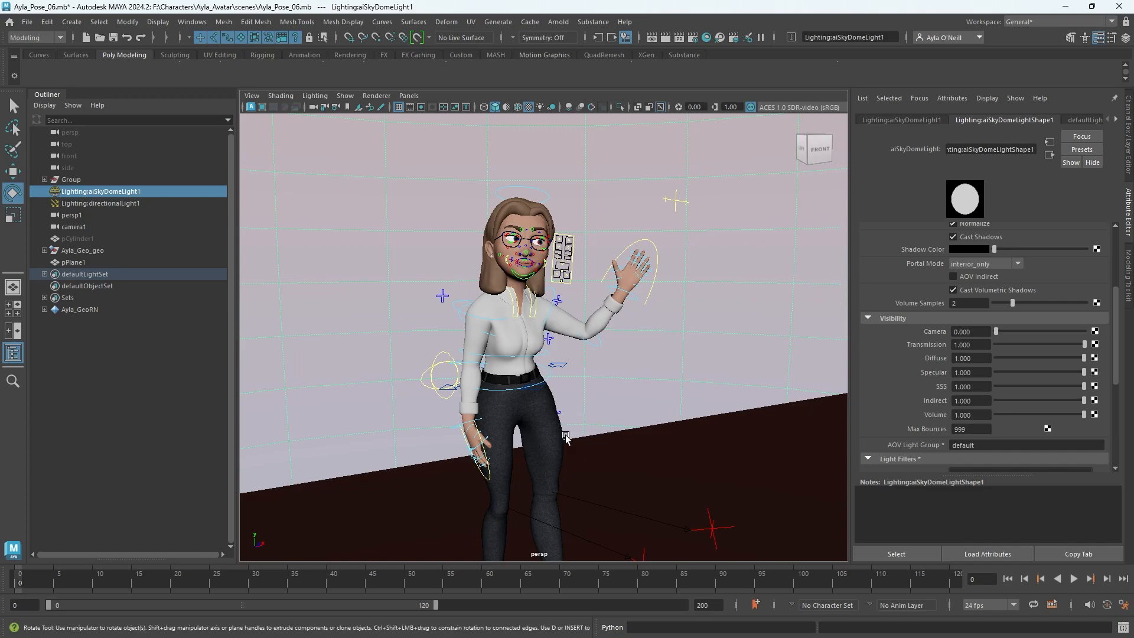
mouse_move(589, 269)
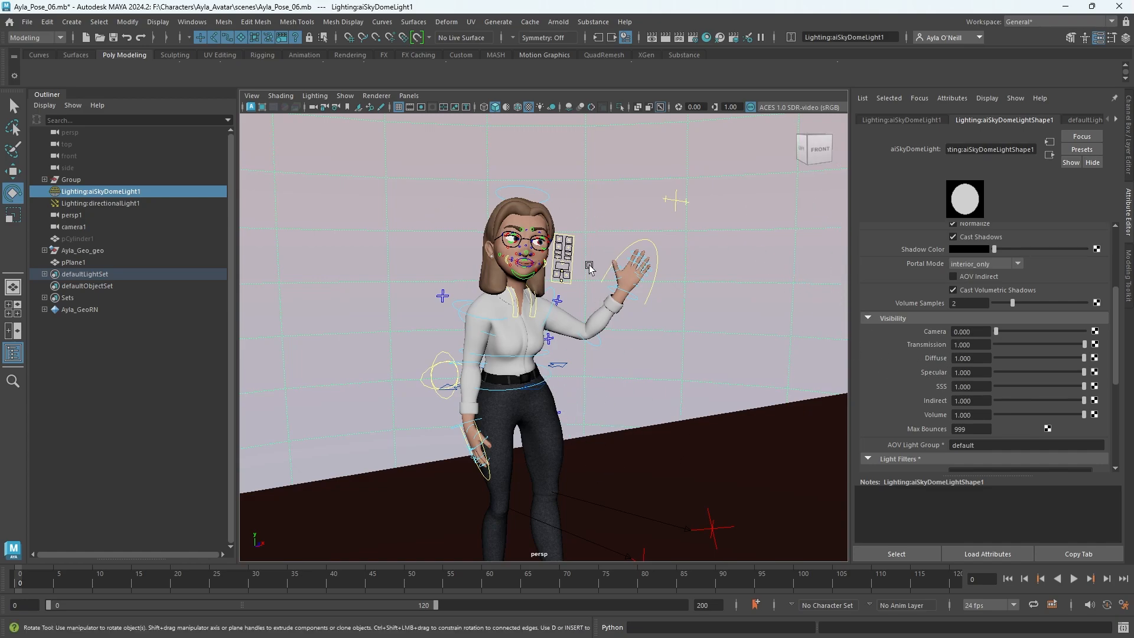
mouse_move(558, 22)
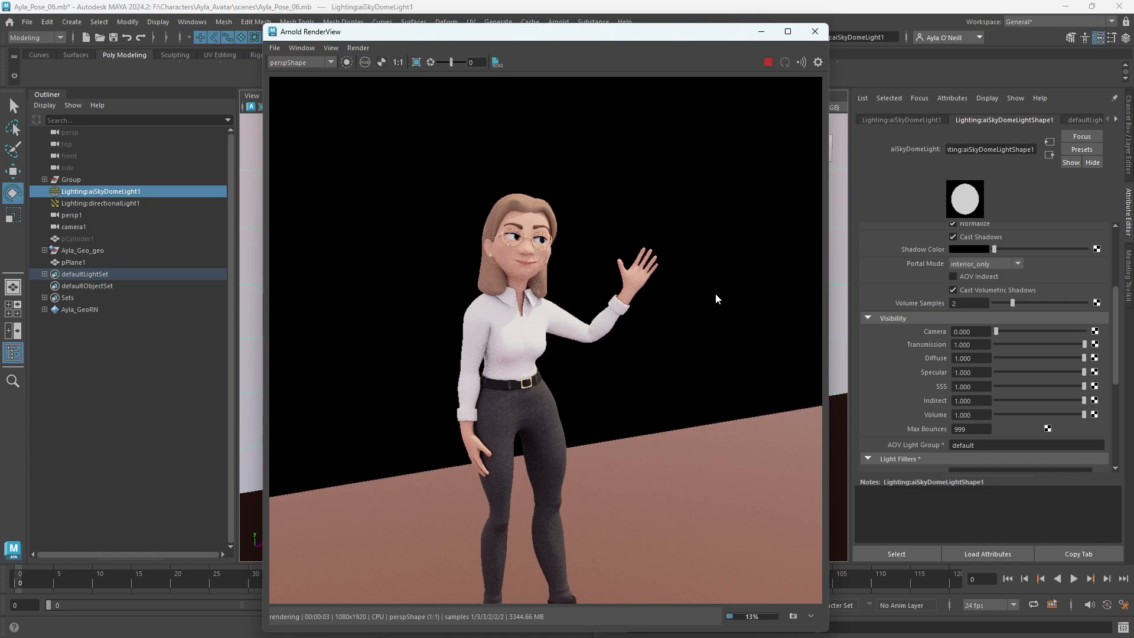
mouse_move(437, 271)
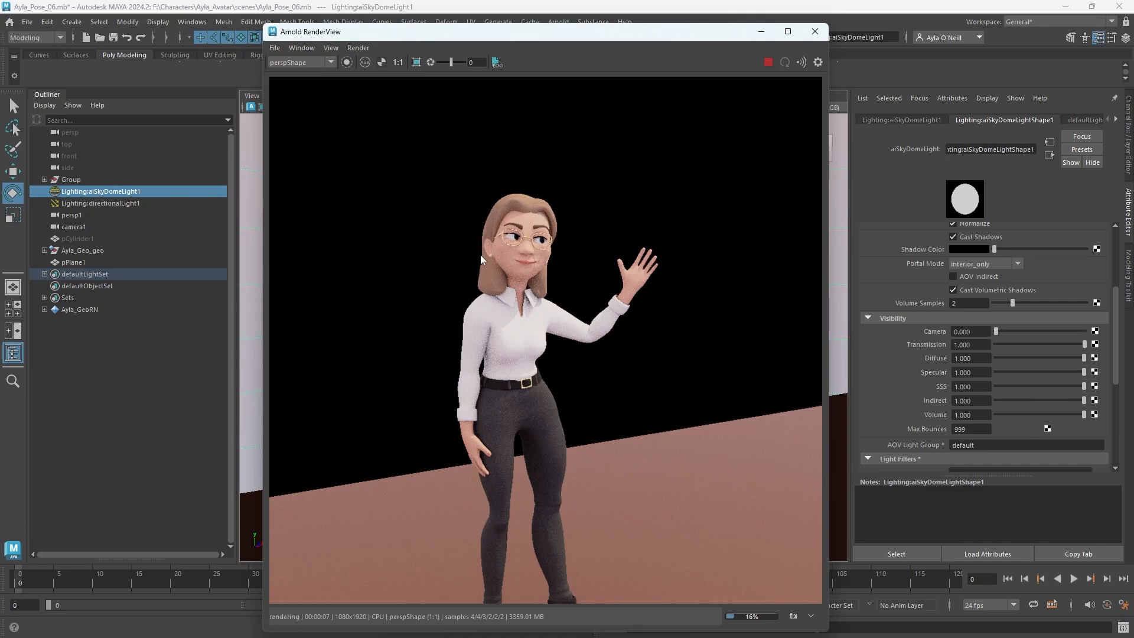
mouse_move(444, 261)
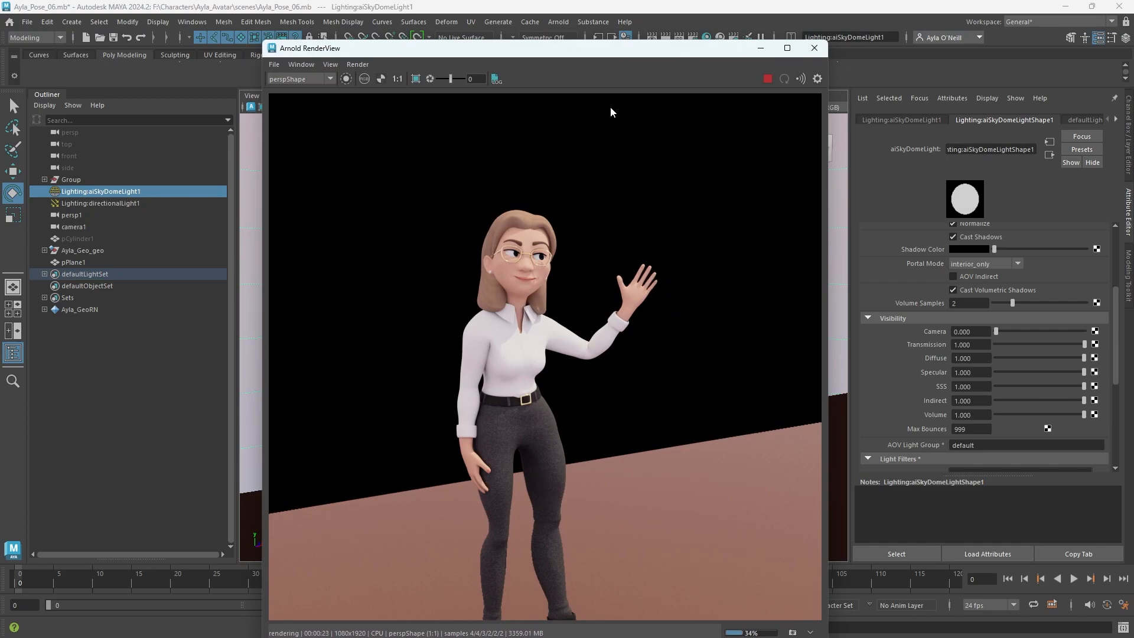
mouse_move(598, 257)
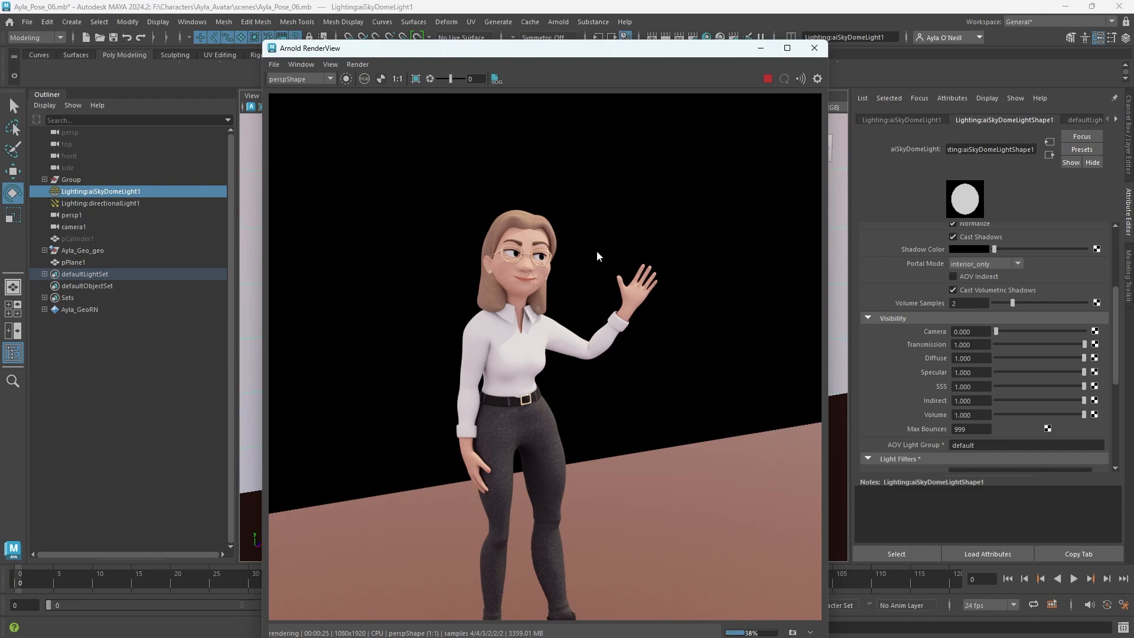
mouse_move(412, 336)
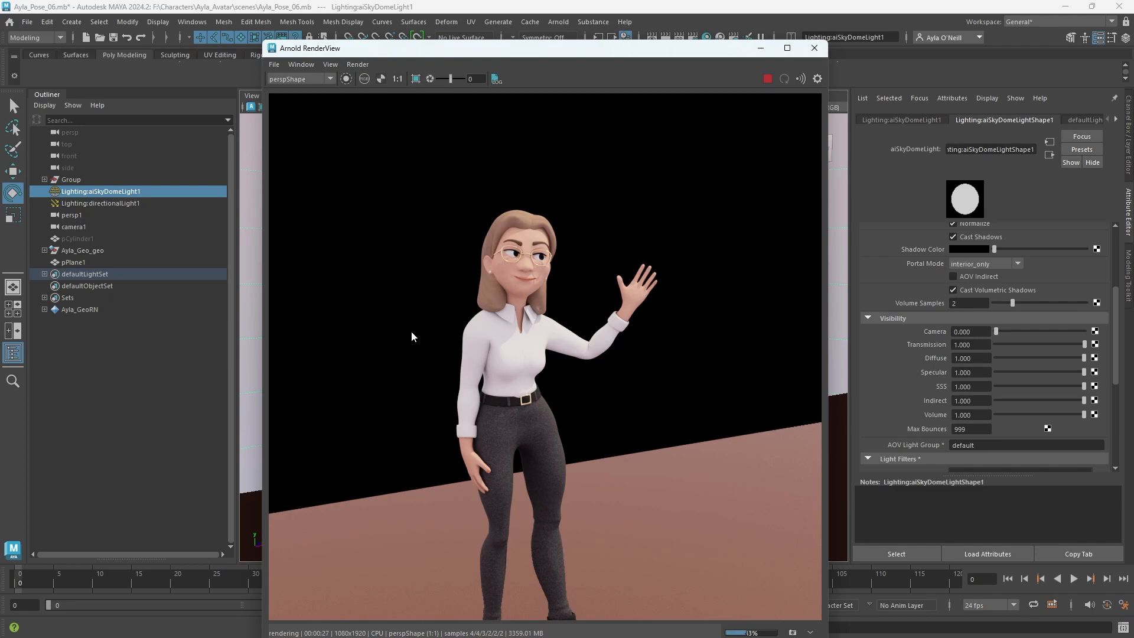